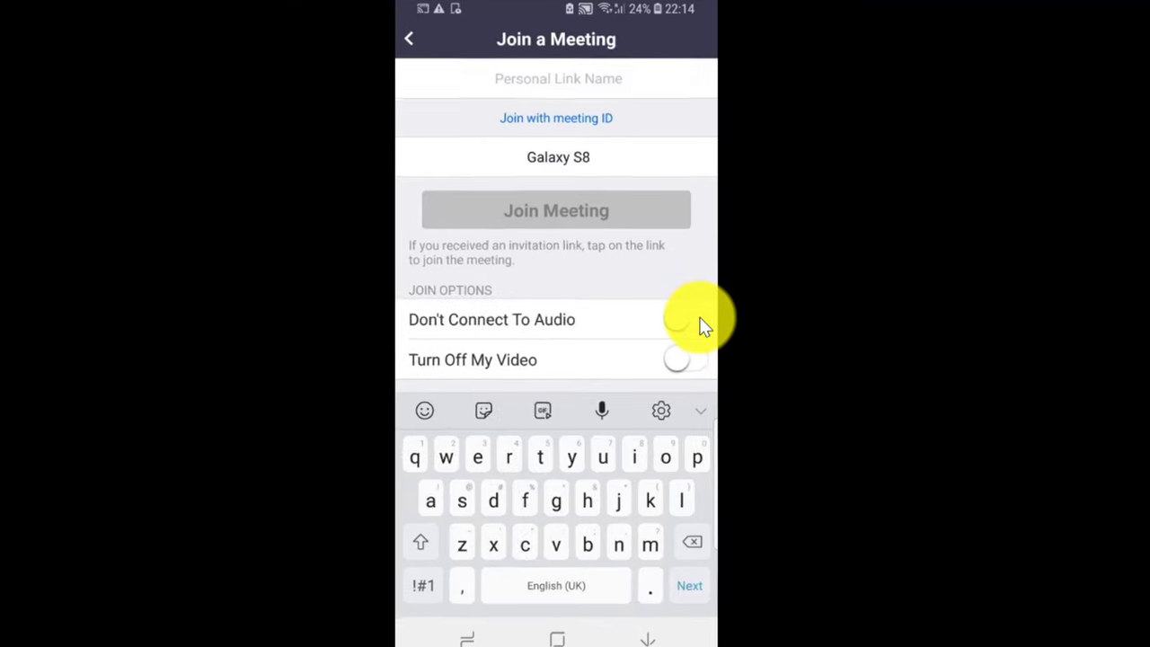
Enable the 'Don't Connect To Audio' and 'Turn Off My Video' join-option toggles.
{"action": "left_click", "coordinate": [682, 320]}
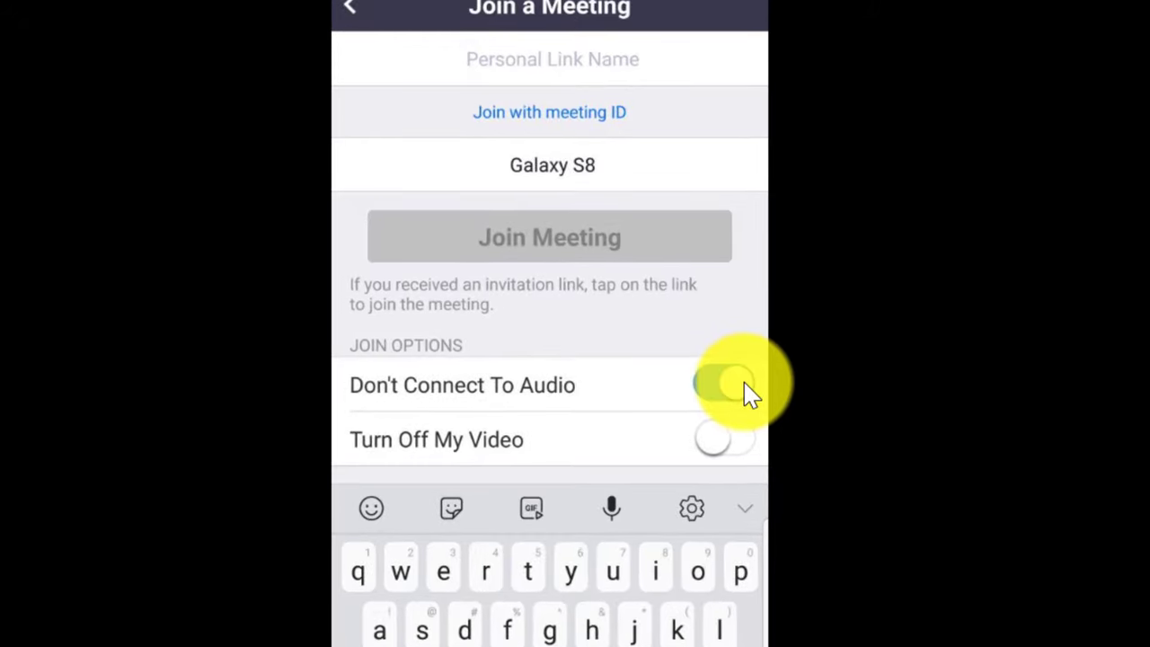
{"action": "left_click", "coordinate": [726, 384]}
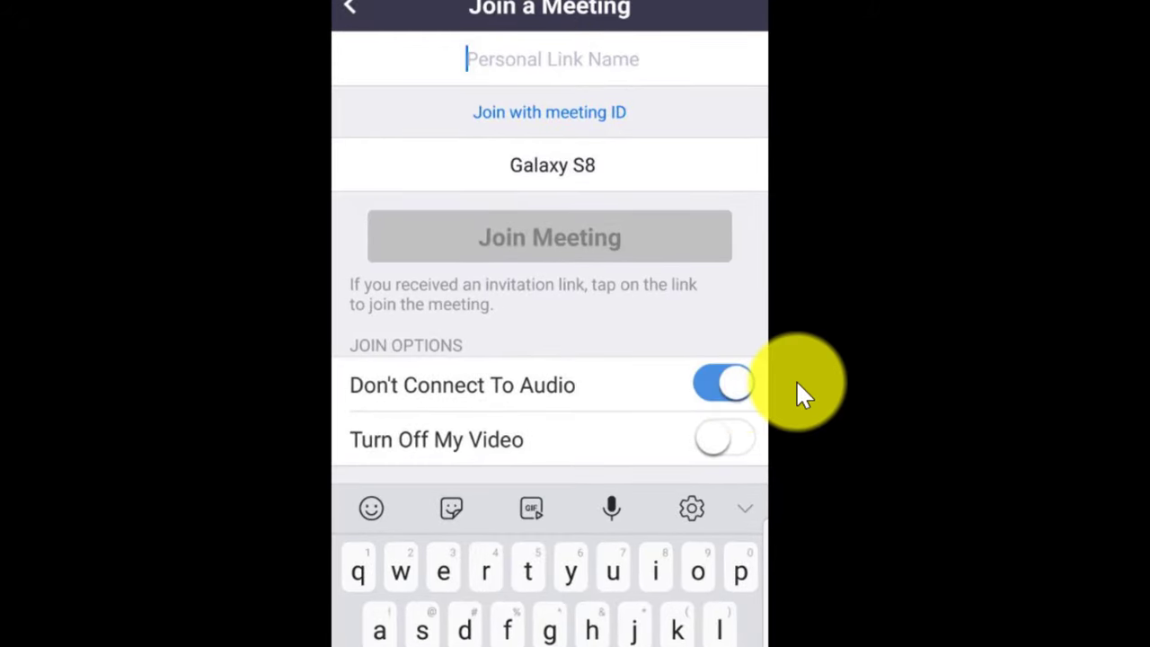
{"action": "left_click", "coordinate": [724, 439]}
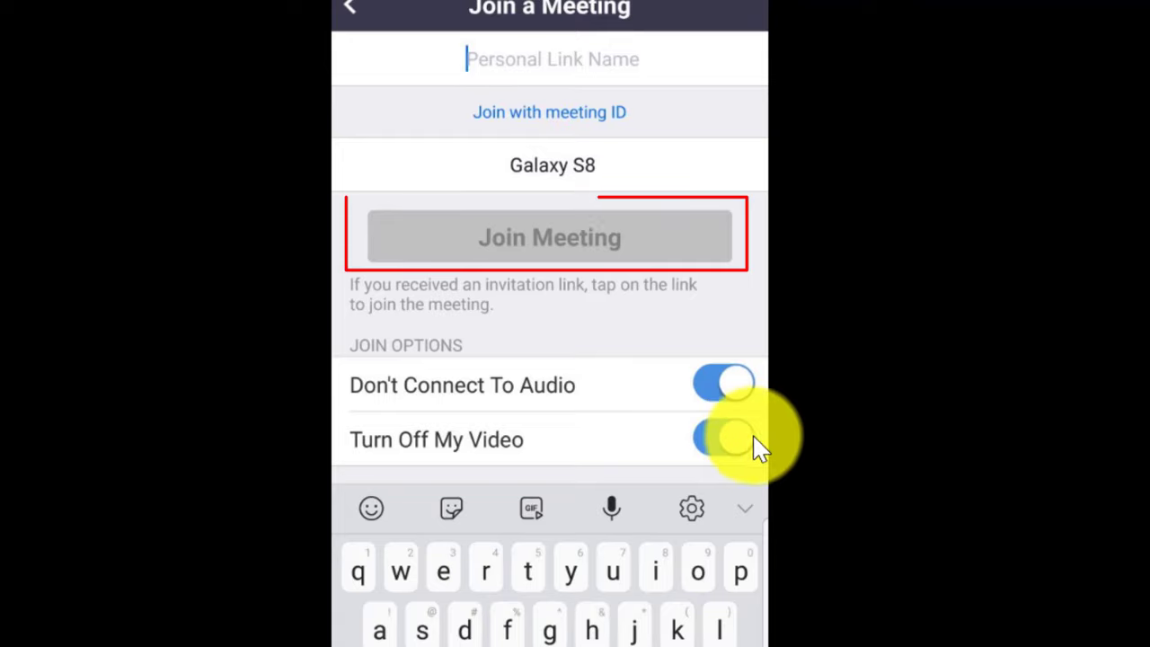
{"action": "left_click", "coordinate": [722, 438]}
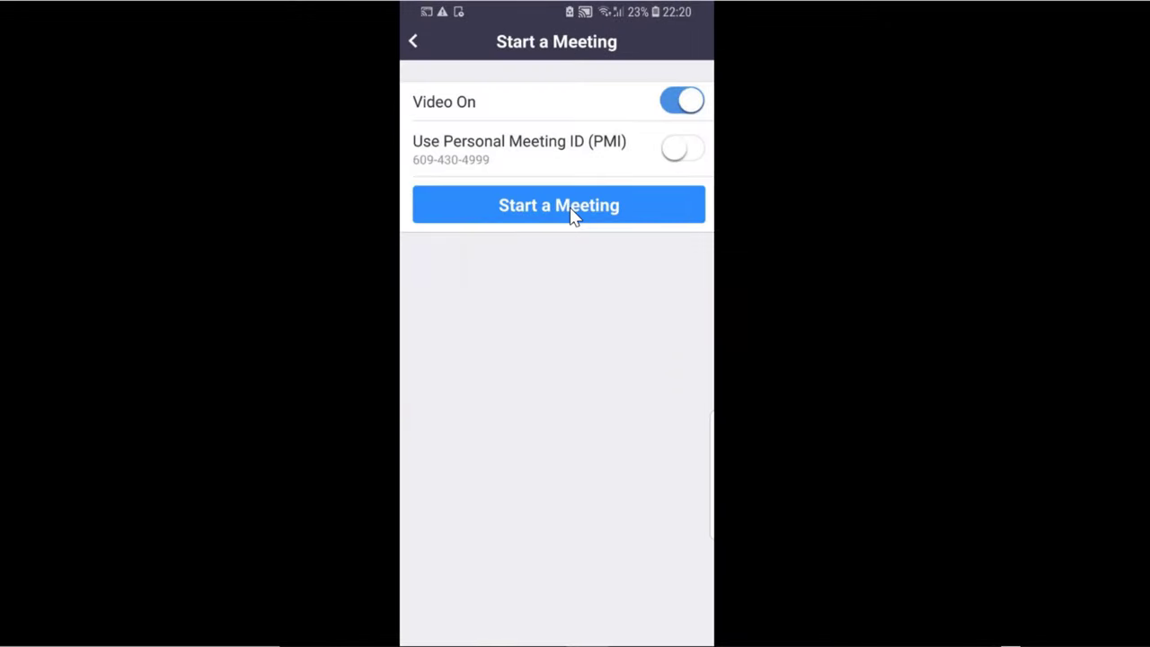
Start the new meeting with Video On kept enabled.
{"action": "left_click", "coordinate": [558, 205]}
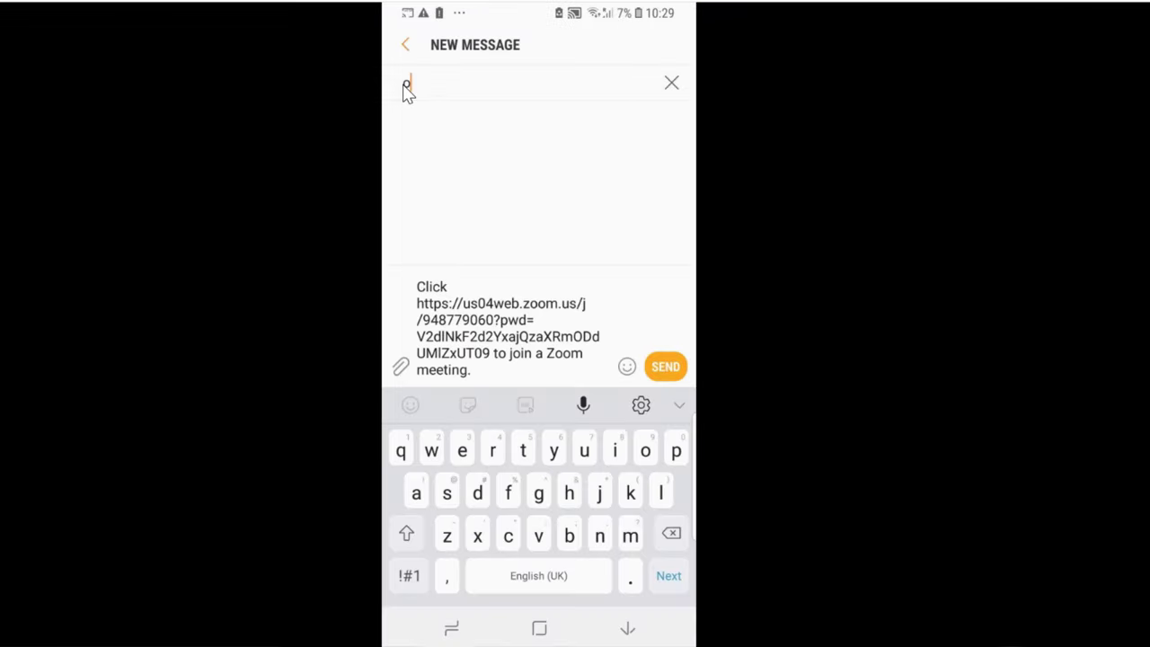
Address the Zoom invite text to the contact 'oscar'.
{"action": "type", "text": "oscar"}
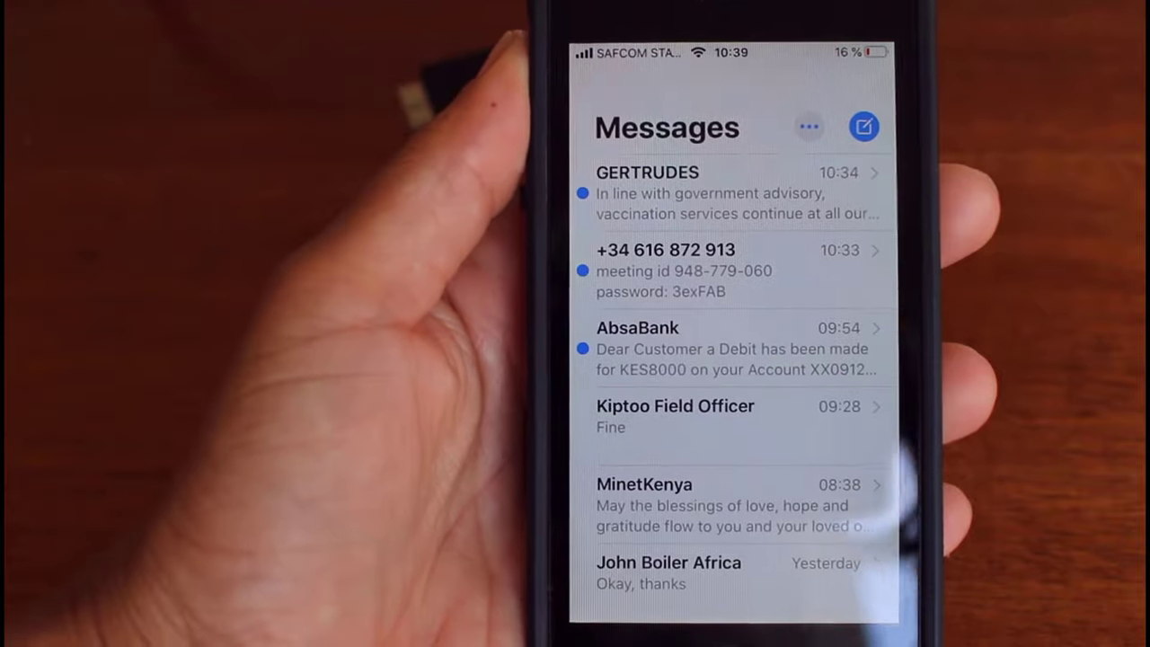
Open the meeting-ID message and grant Zoom camera access for the video preview.
{"action": "left_click", "coordinate": [727, 269]}
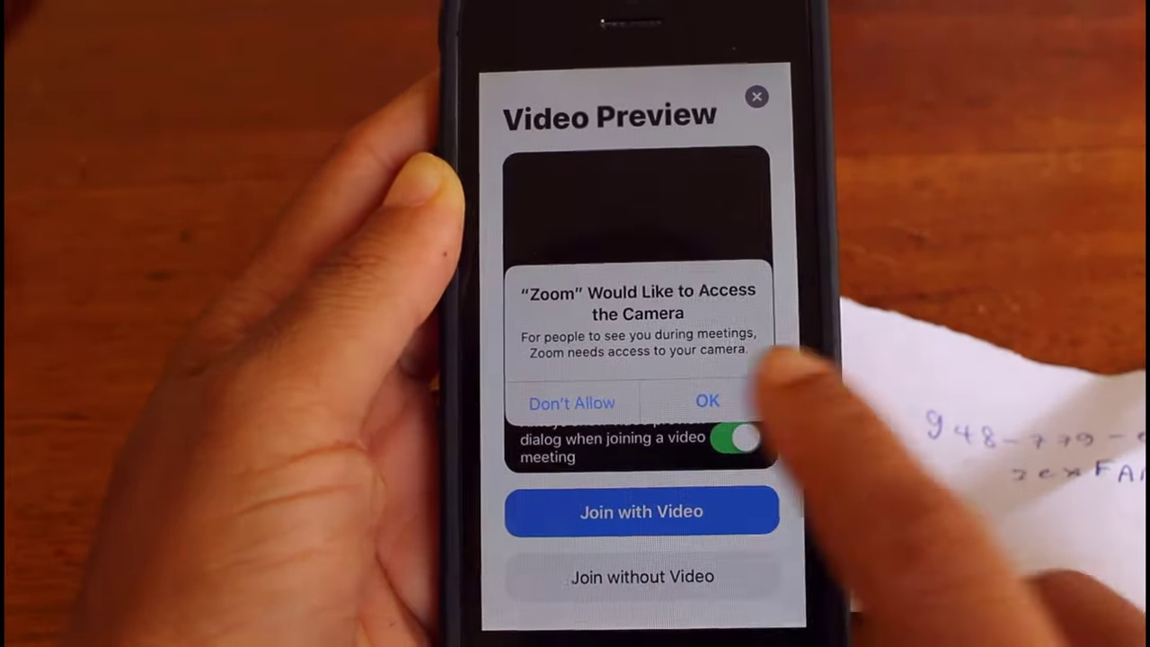
{"action": "left_click", "coordinate": [707, 398]}
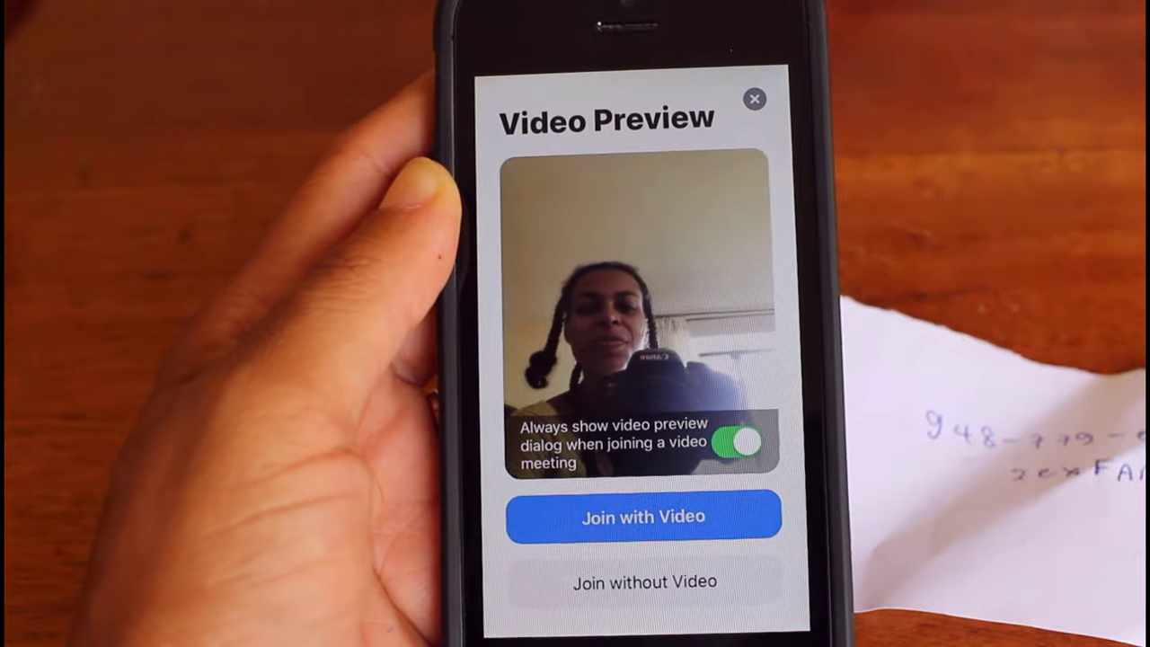